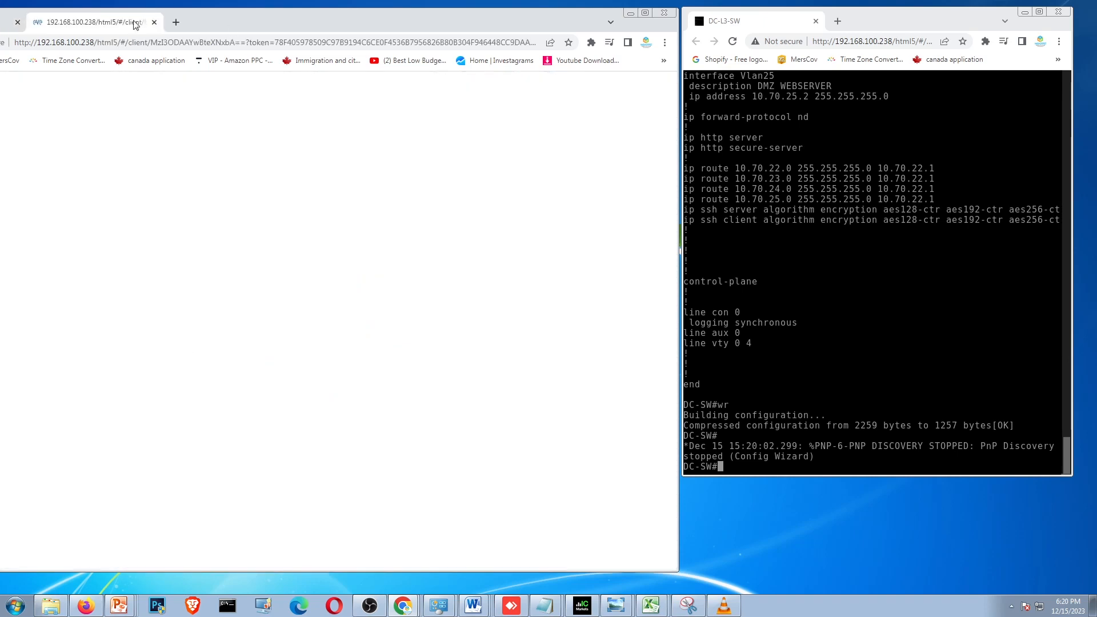
Bring the CISCO-FirePower-FTD console to its login prompt beside the datacenter topology.
{"action": "left_click", "coordinate": [864, 21]}
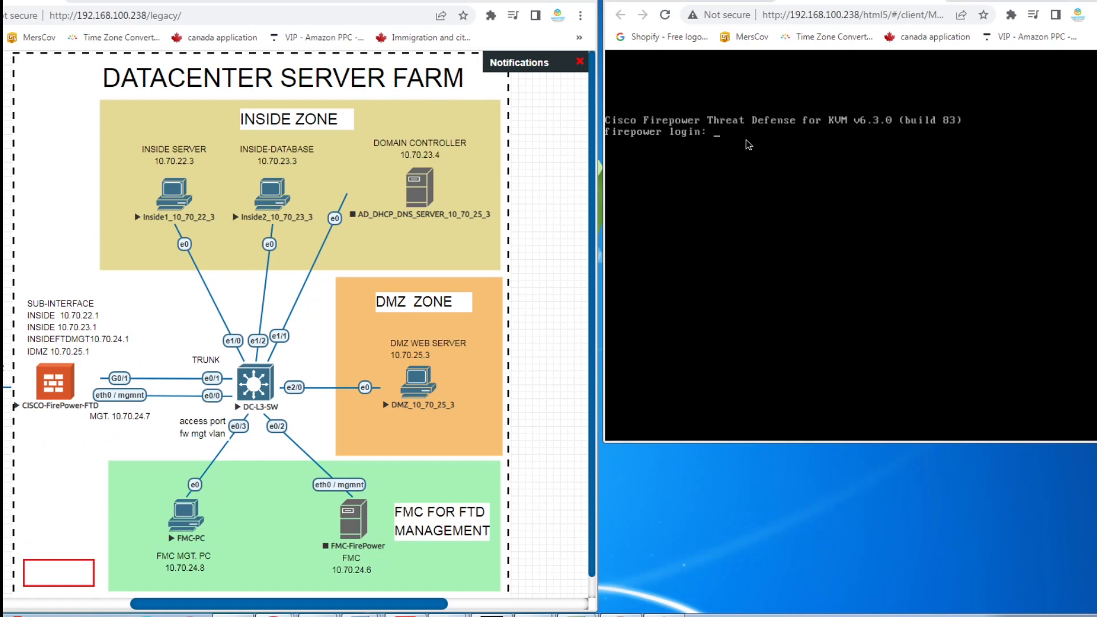
Log in as admin and page through the licence agreement to the acceptance prompt.
{"action": "type", "text": "ad"}
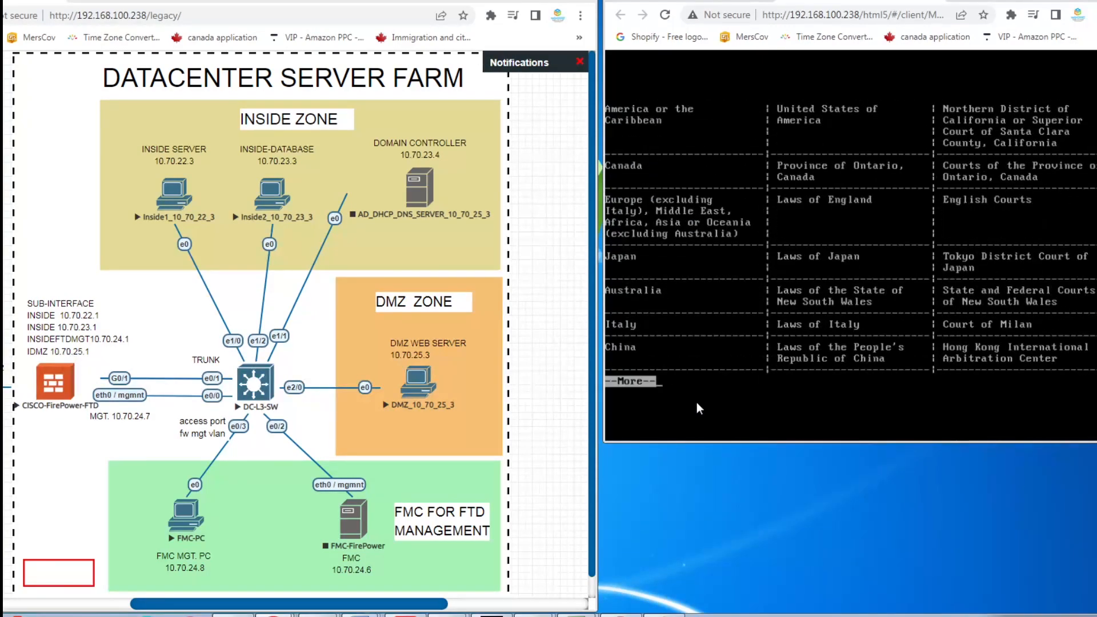
{"action": "key", "text": "space"}
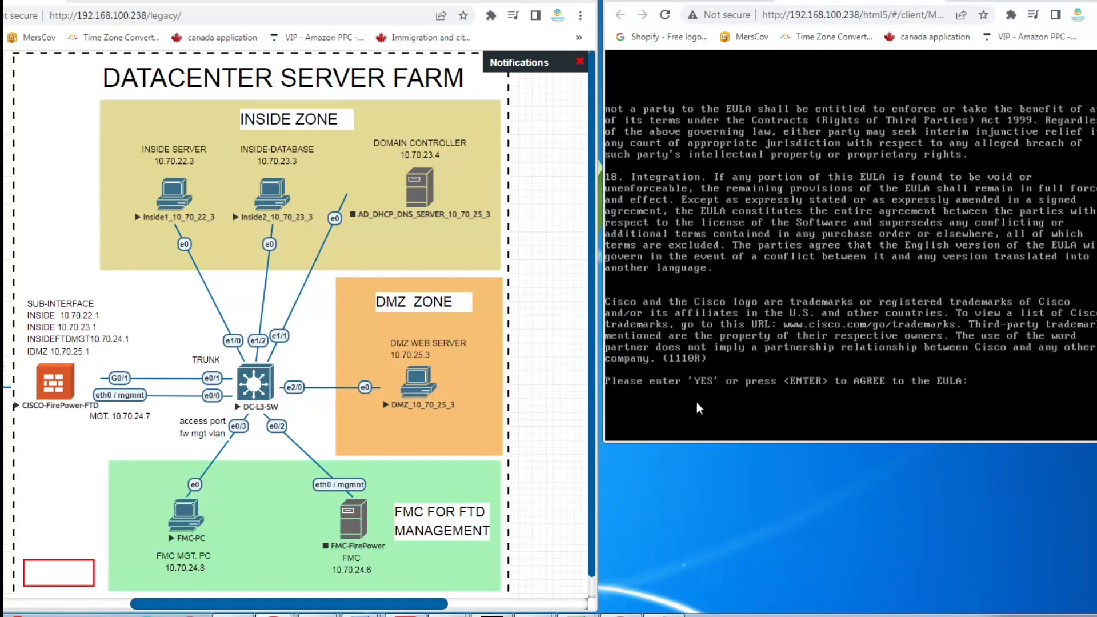
{"action": "type", "text": "y"}
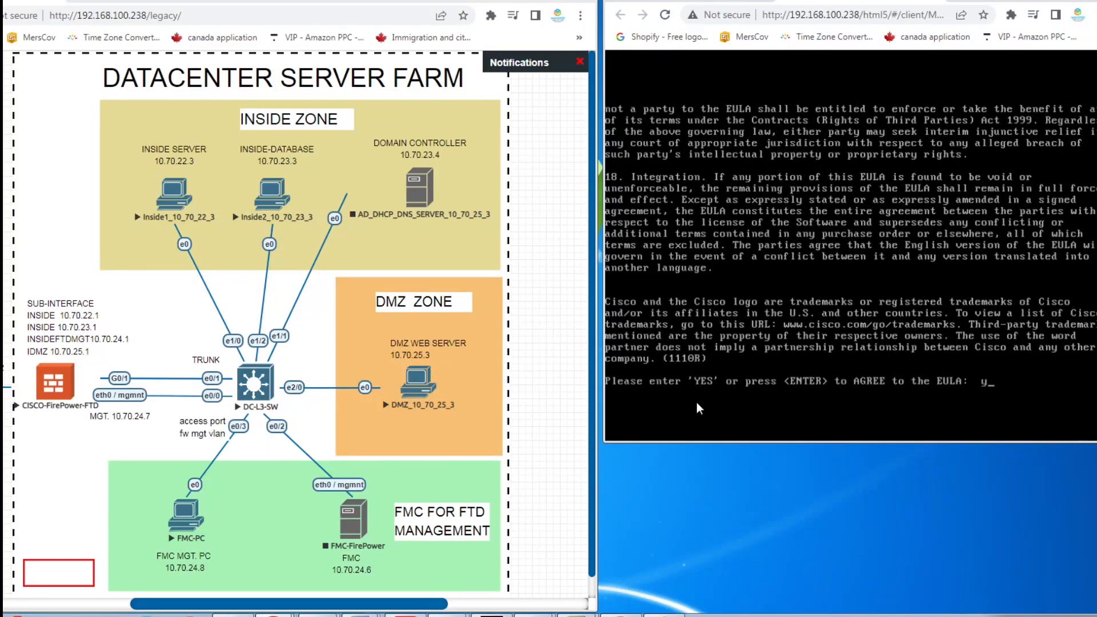
Accept the EULA, set a new admin password, enable IPv4 and decline IPv6.
{"action": "type", "text": "yes"}
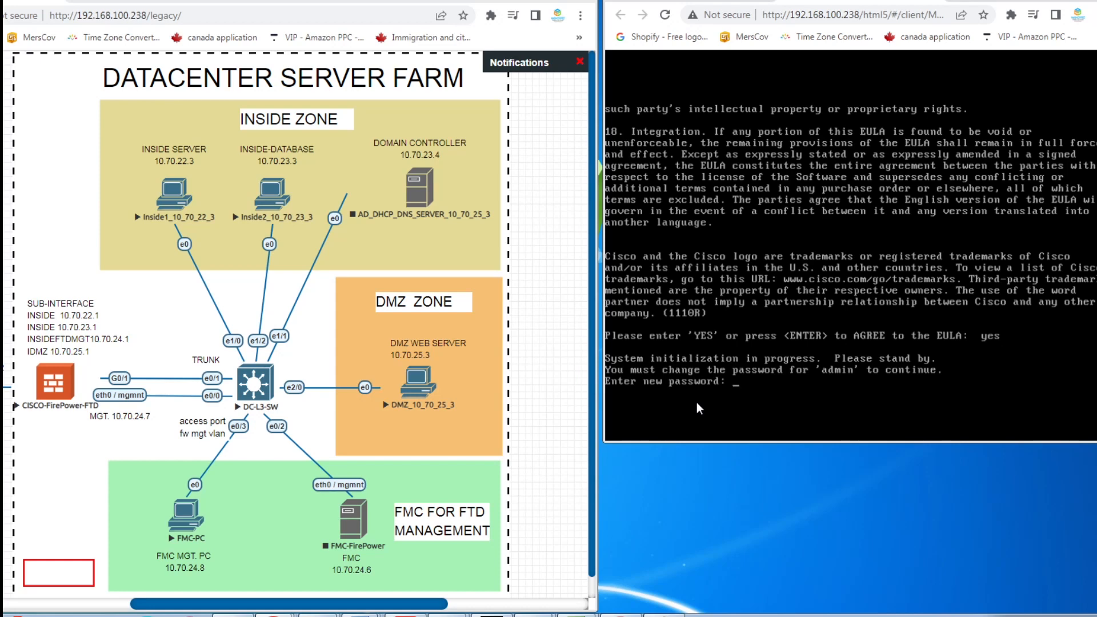
{"action": "key", "text": "enter"}
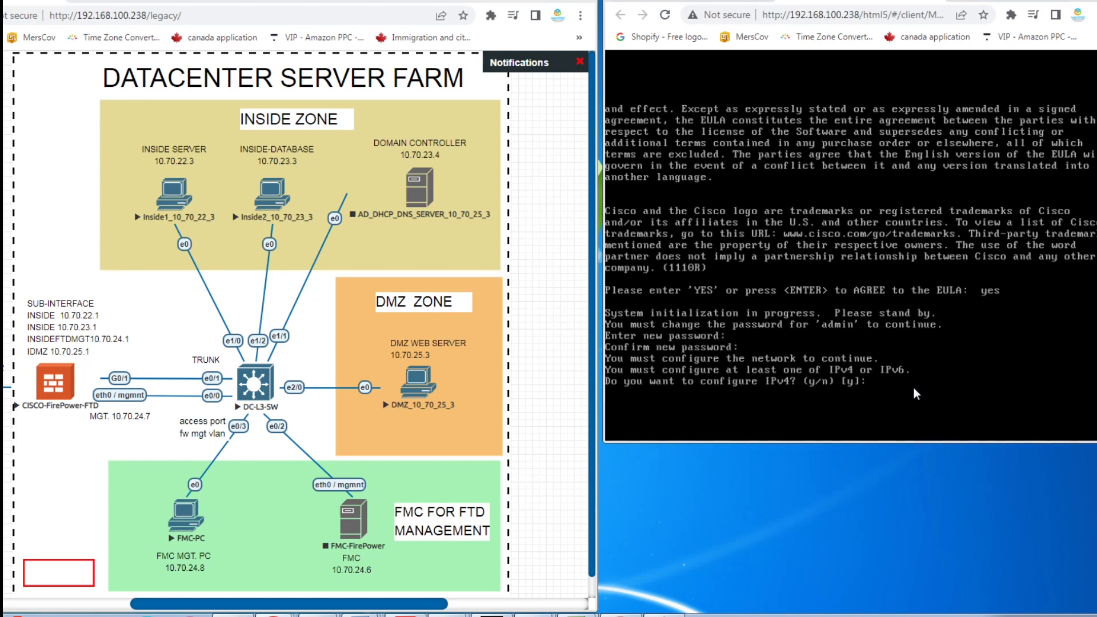
{"action": "type", "text": "y"}
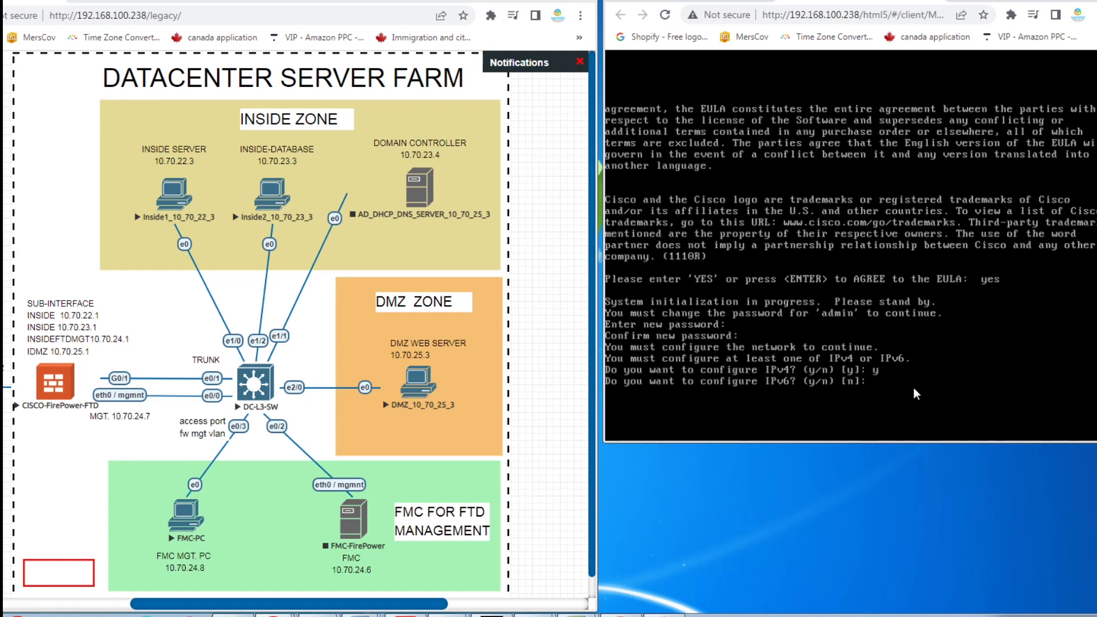
{"action": "type", "text": "n"}
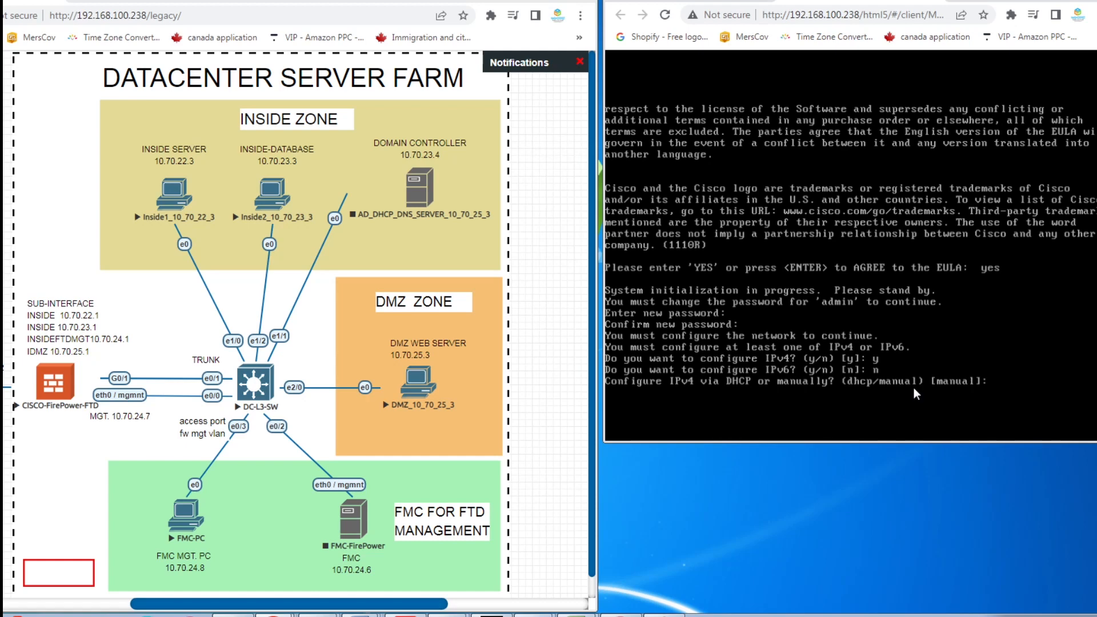
Set manual management IP 10.70.24.7, netmask 255.255.255.0, gateway 10.70.24.2.
{"action": "type", "text": "manual"}
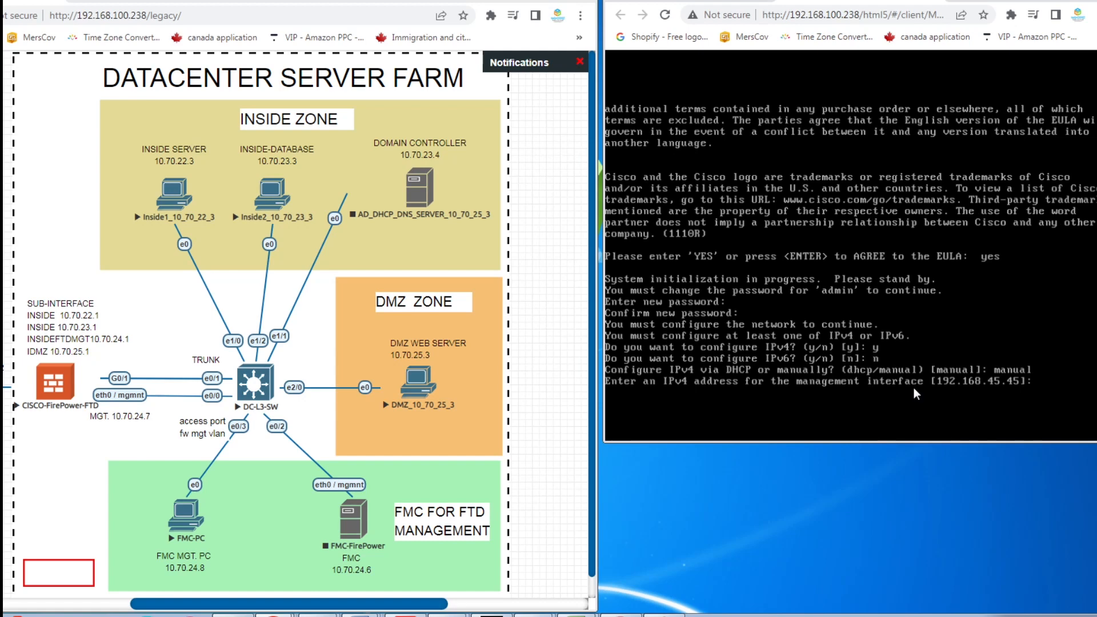
{"action": "type", "text": "10.70.24."}
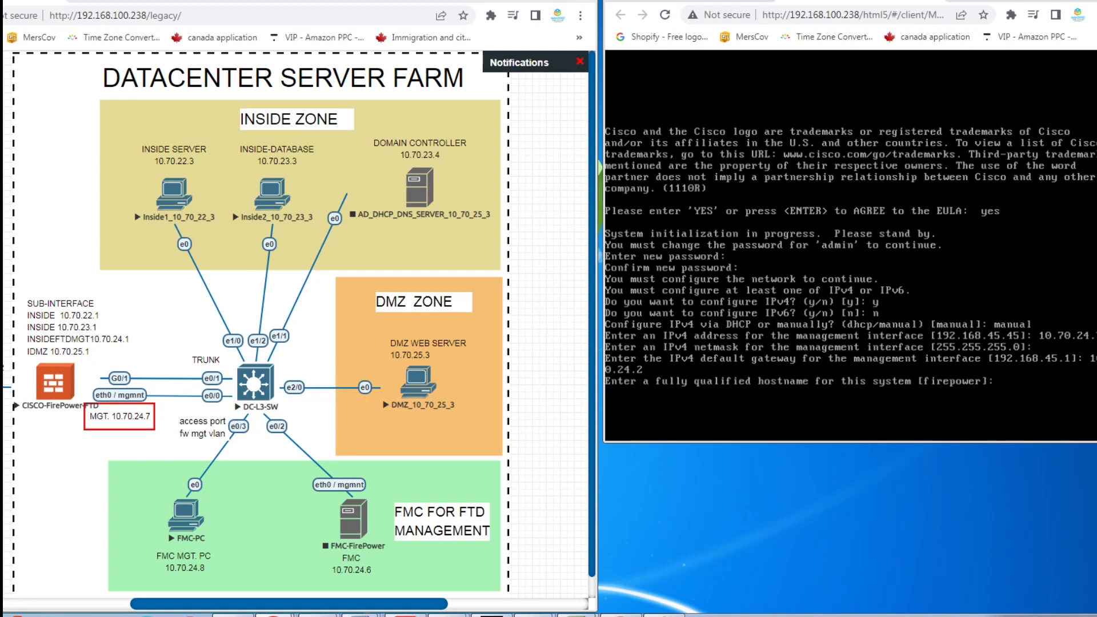
Enter hostname FTD1, DNS 192.168.100.1,8.8.8.8 and search domain mynetsecurity.com.
{"action": "type", "text": "FTD"}
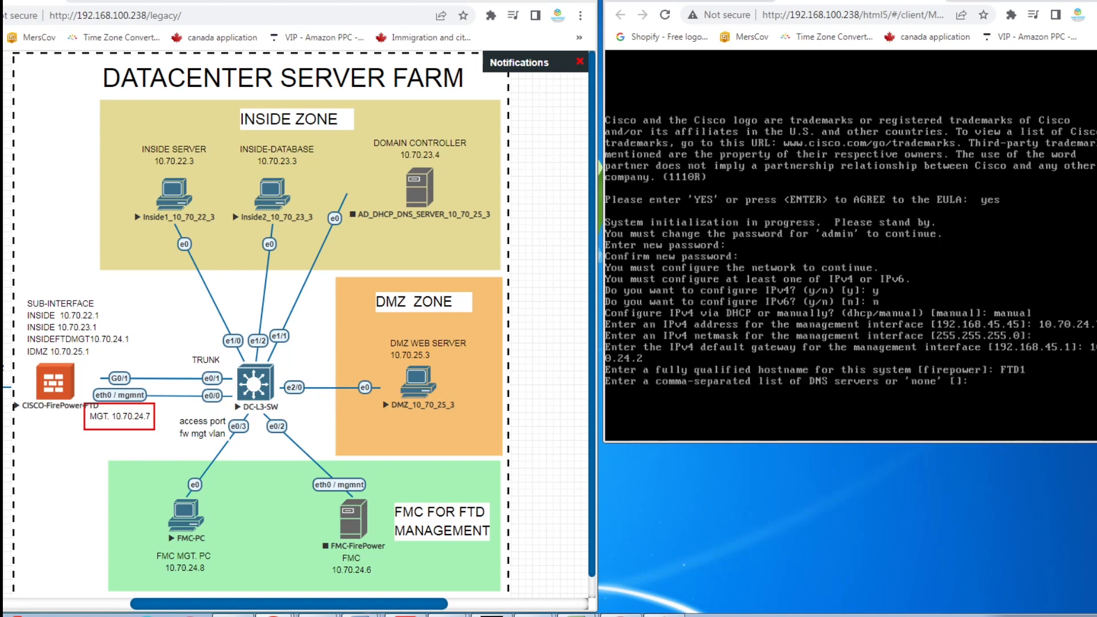
{"action": "type", "text": "192.168.100.1"}
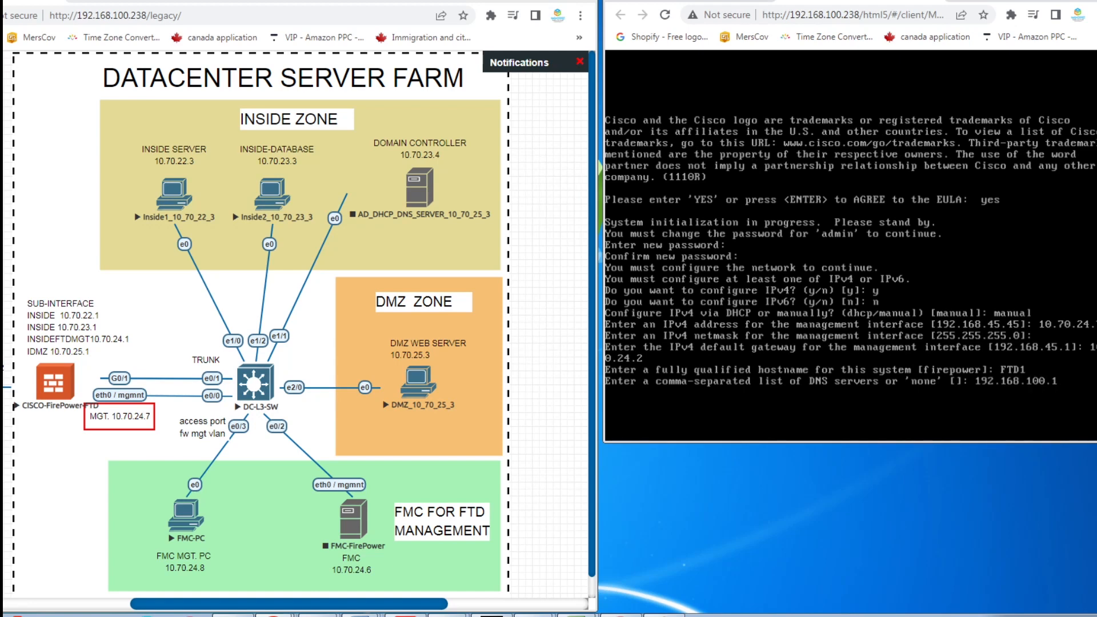
{"action": "type", "text": ", 8.8."}
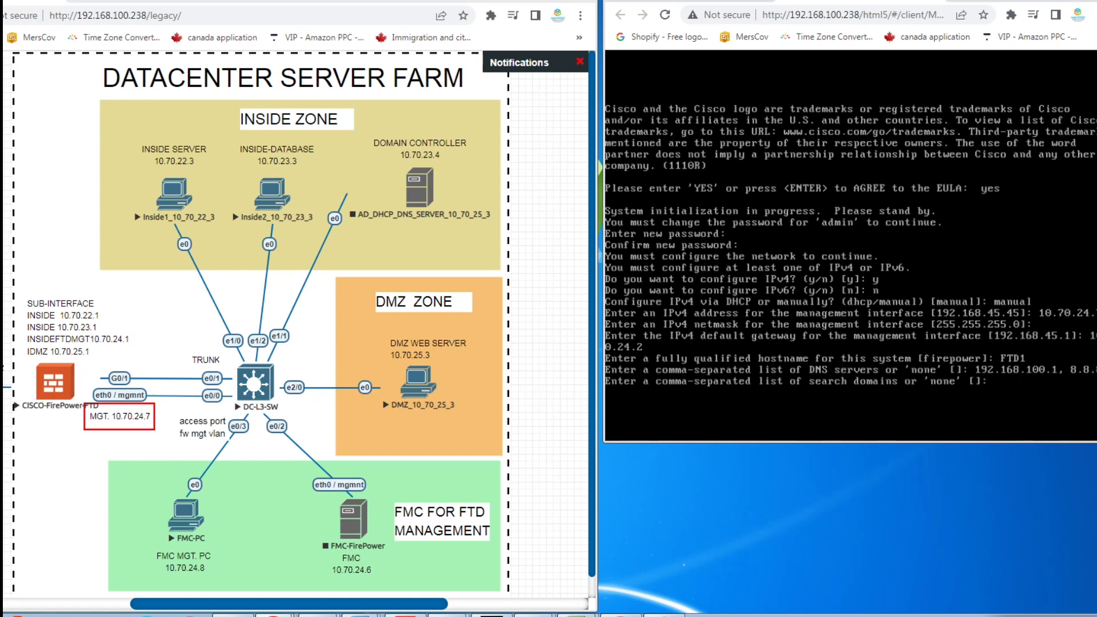
{"action": "type", "text": "mn"}
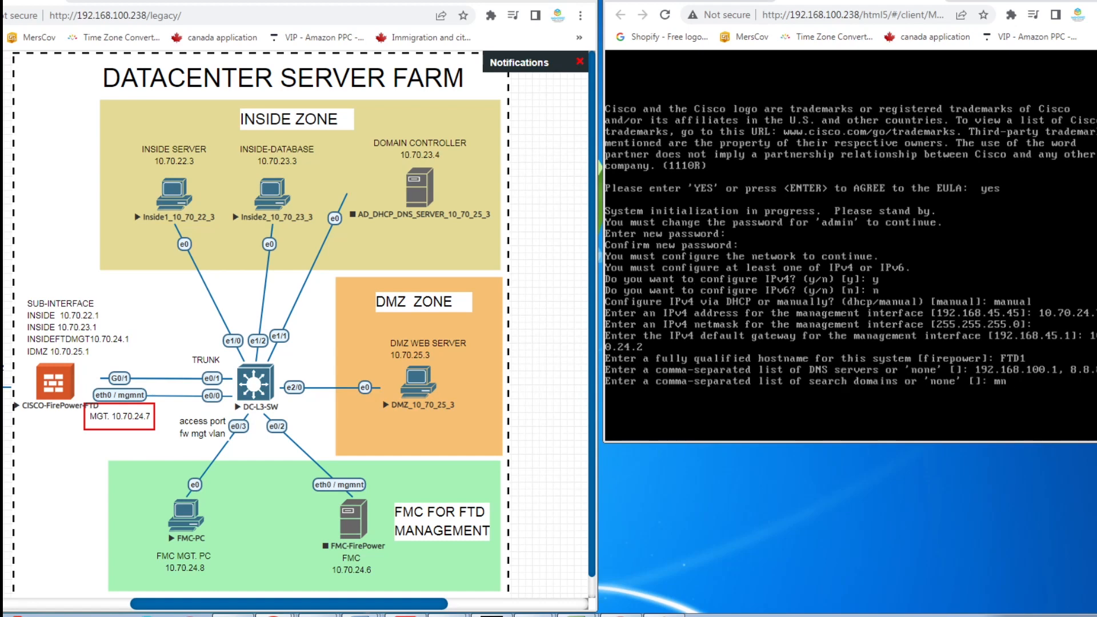
{"action": "type", "text": "ynetsecurity.co"}
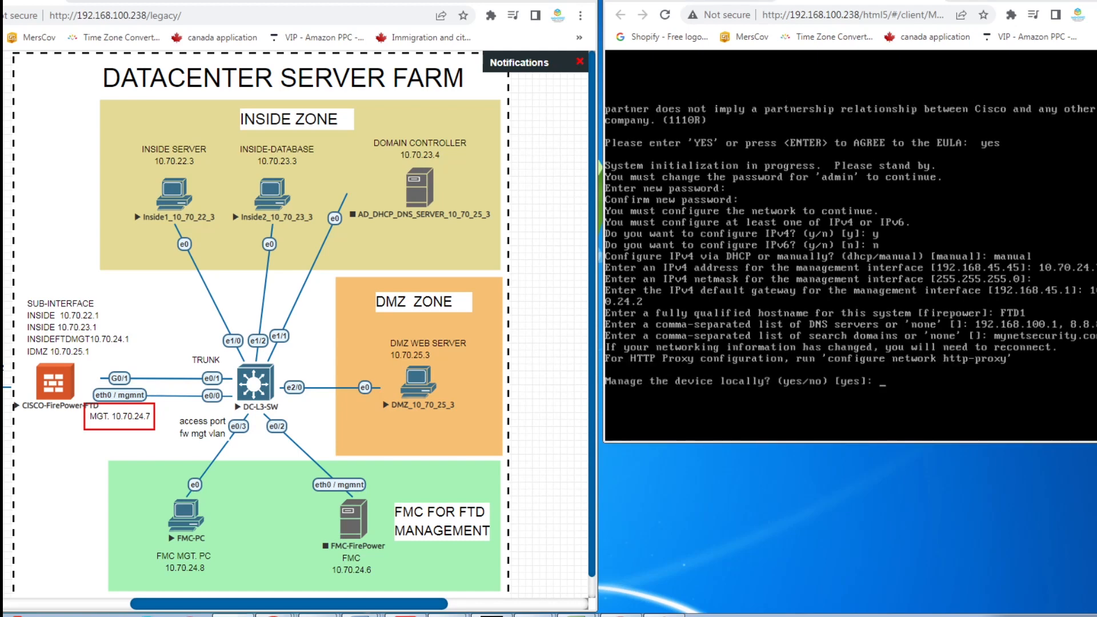
{"action": "mouse_move", "coordinate": [900, 436]}
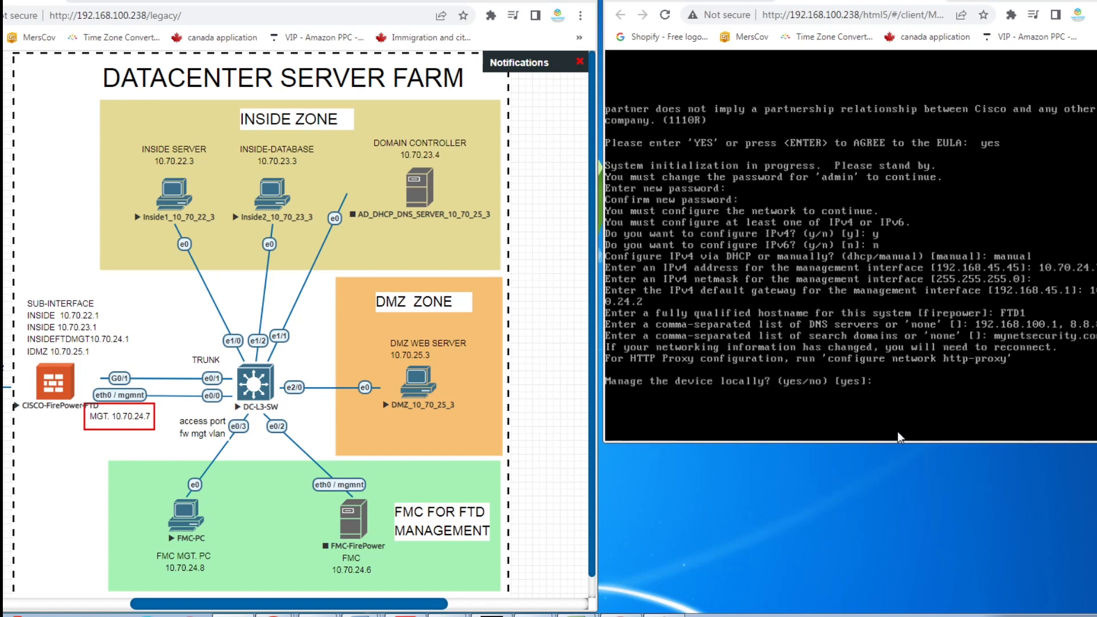
Decline local management of the FTD so the firewall mode prompt appears.
{"action": "left_click", "coordinate": [887, 380]}
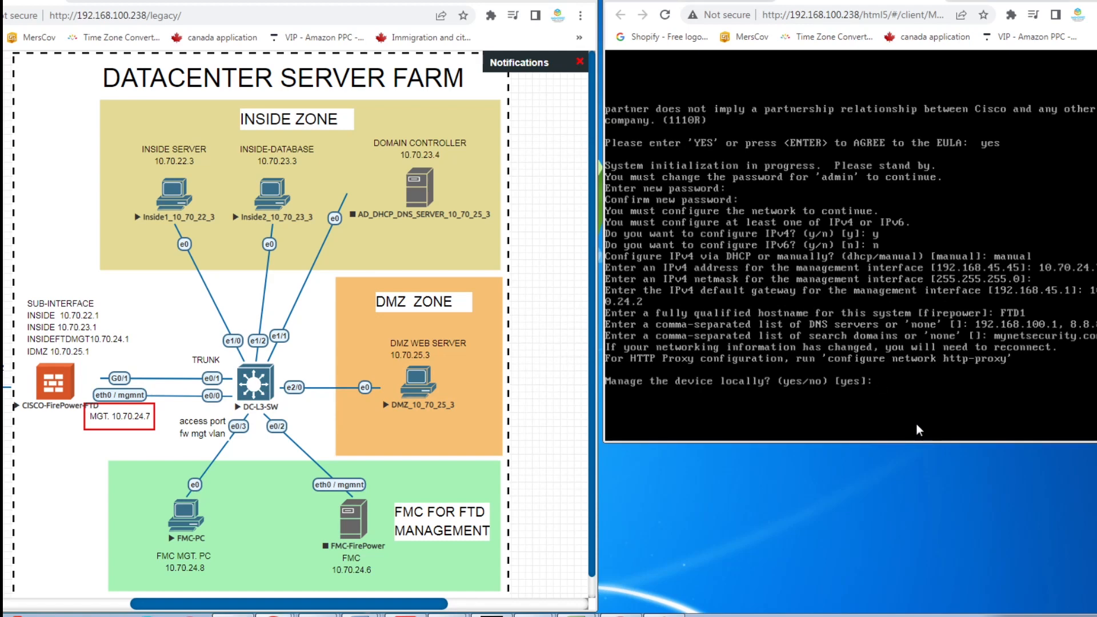
{"action": "type", "text": "no"}
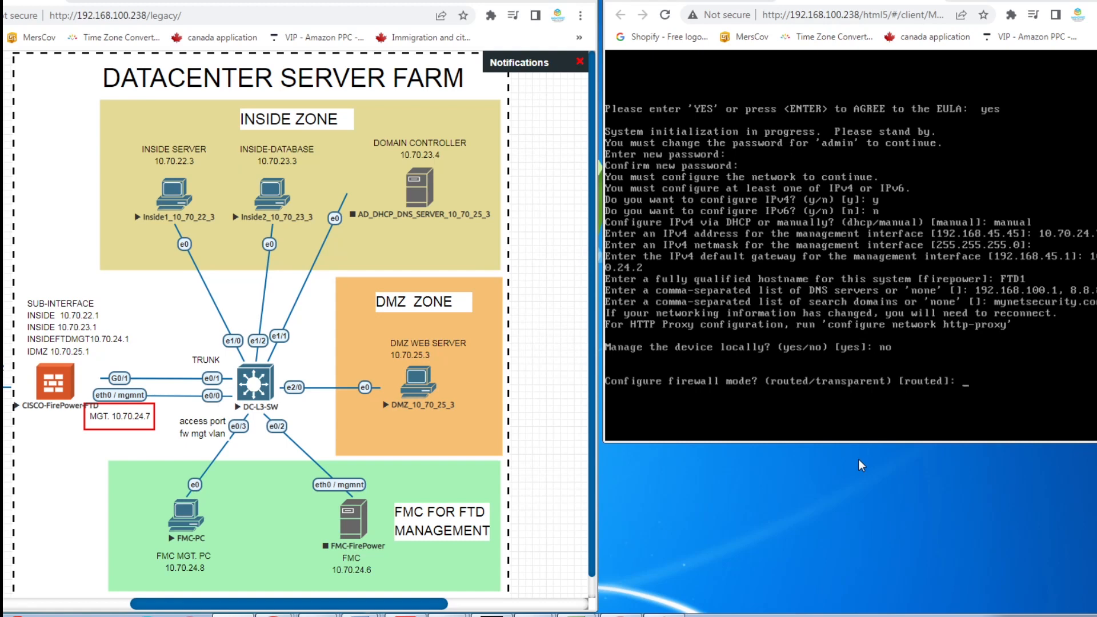
{"action": "mouse_move", "coordinate": [1029, 390]}
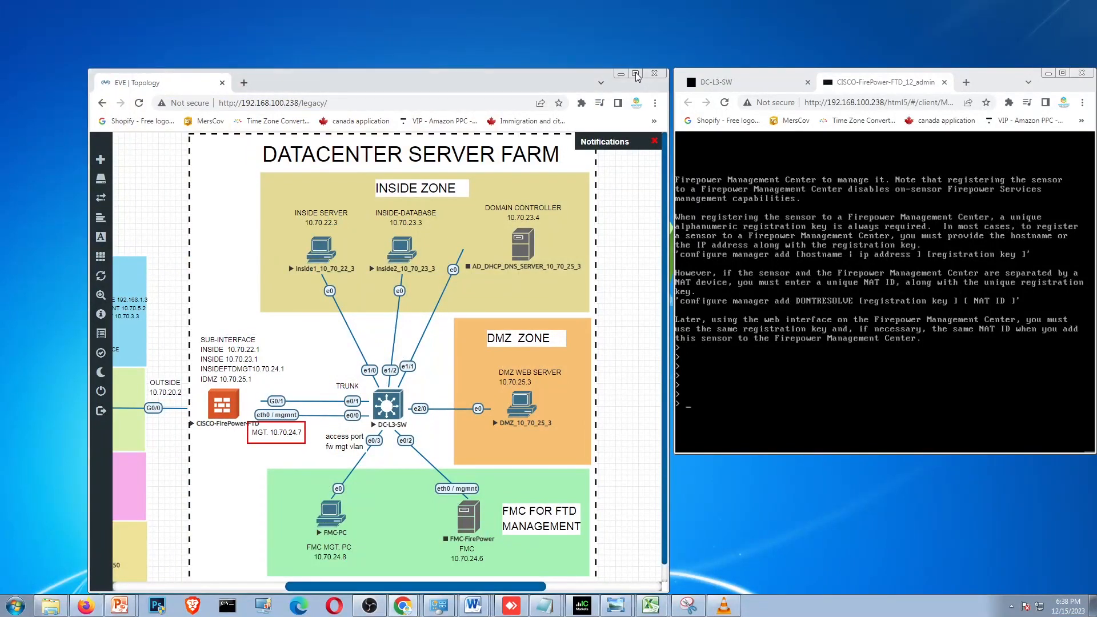
On FMC-PC, ping the FTD at 10.70.24.7 from Command Prompt.
{"action": "left_click", "coordinate": [636, 74]}
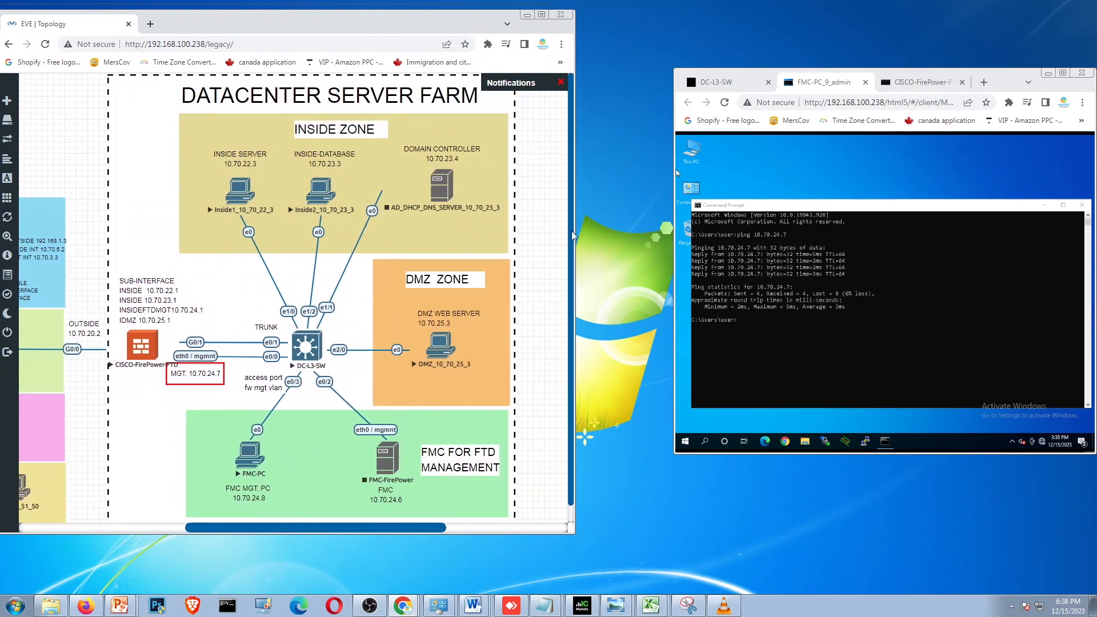
{"action": "scroll", "scroll_direction": "down", "scroll_amount": 3}
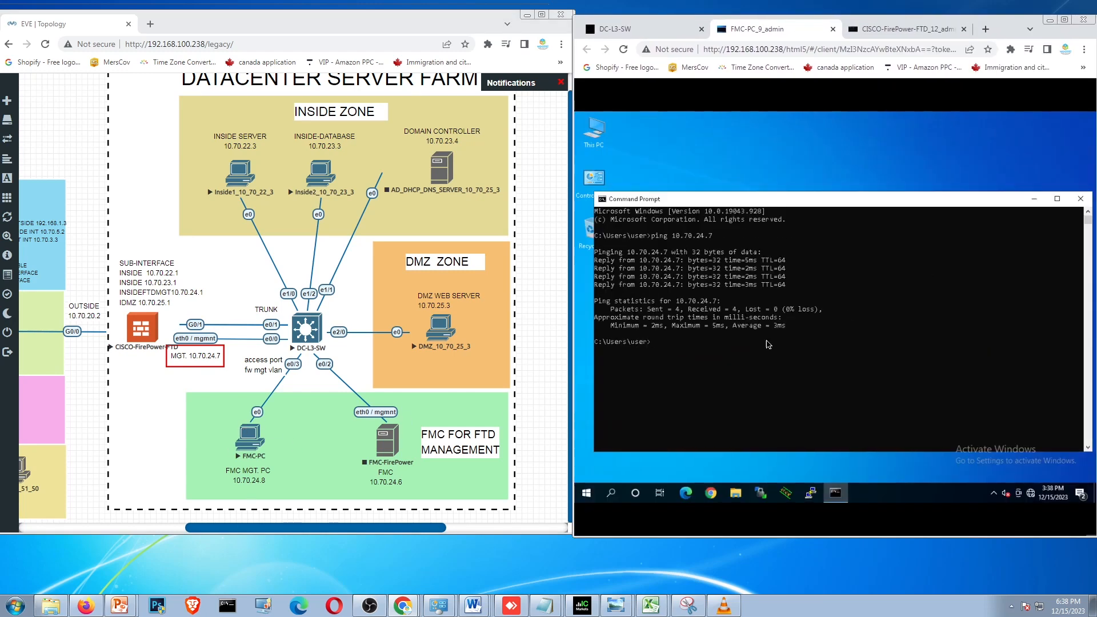
{"action": "type", "text": "ping"}
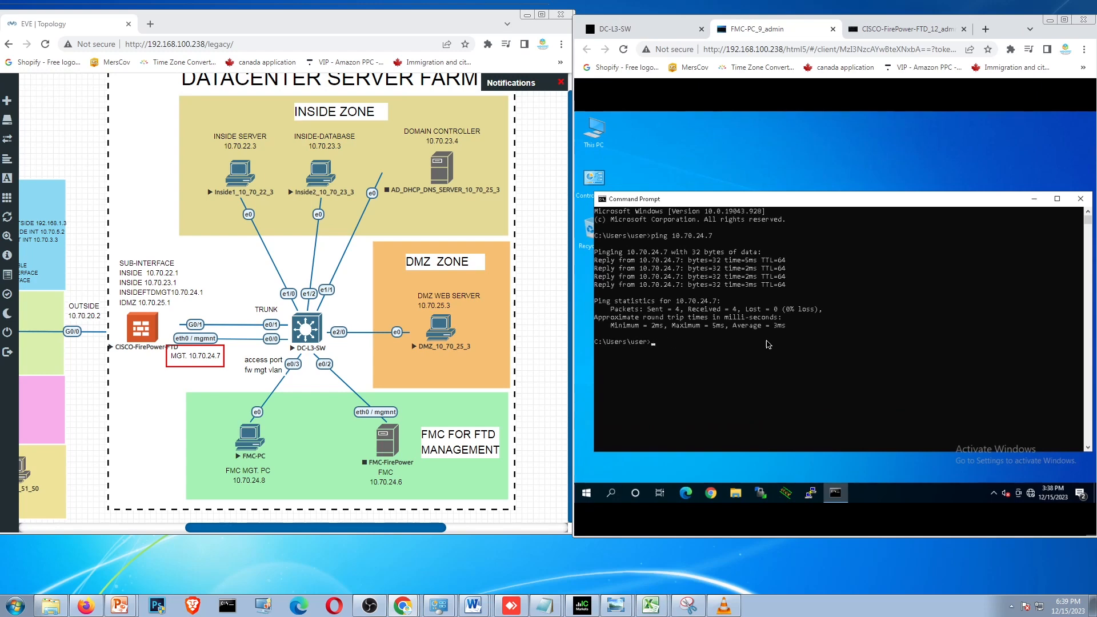
{"action": "type", "text": "P"}
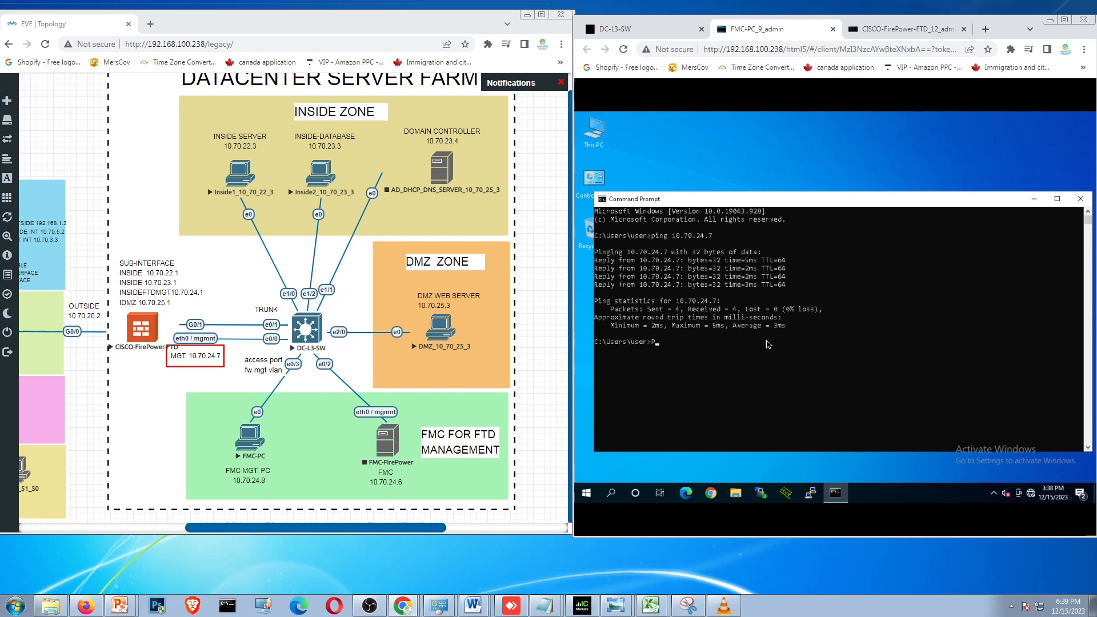
{"action": "type", "text": "PING 10.,"}
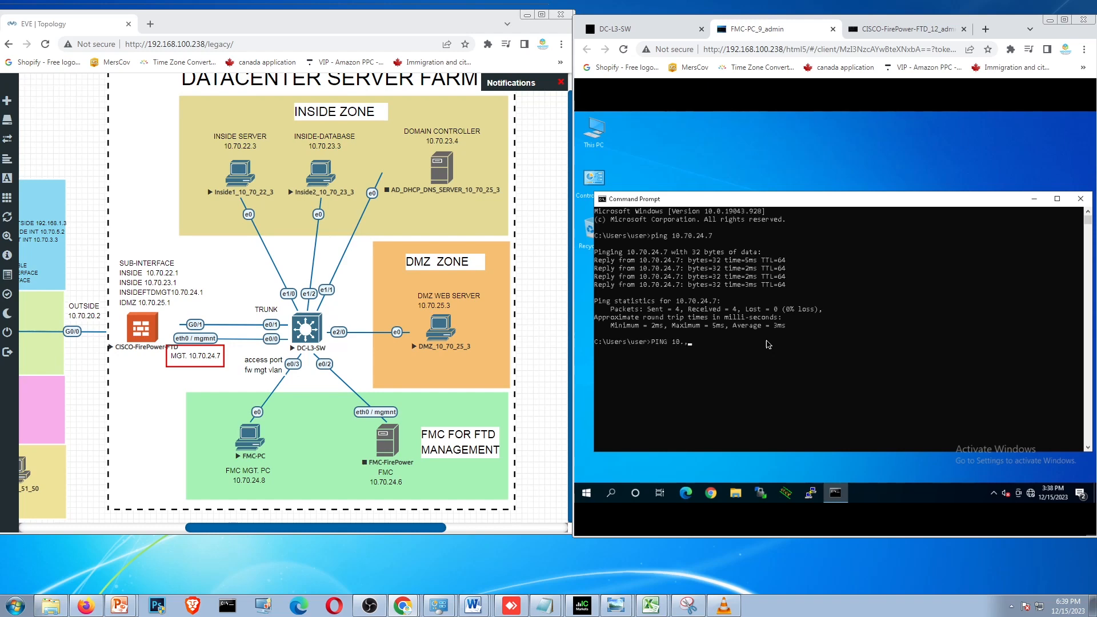
{"action": "type", "text": "70.2"}
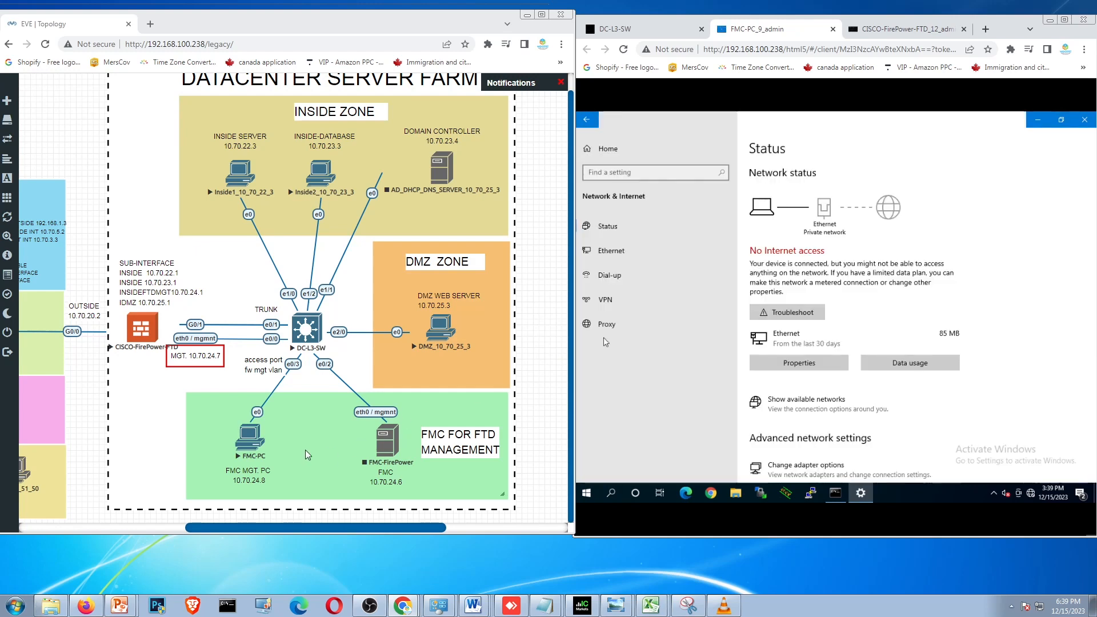
Review the Ethernet adapter's IPv4 settings (10.70.24.8, gateway 10.70.24.2) and cancel without changes.
{"action": "left_click", "coordinate": [610, 250]}
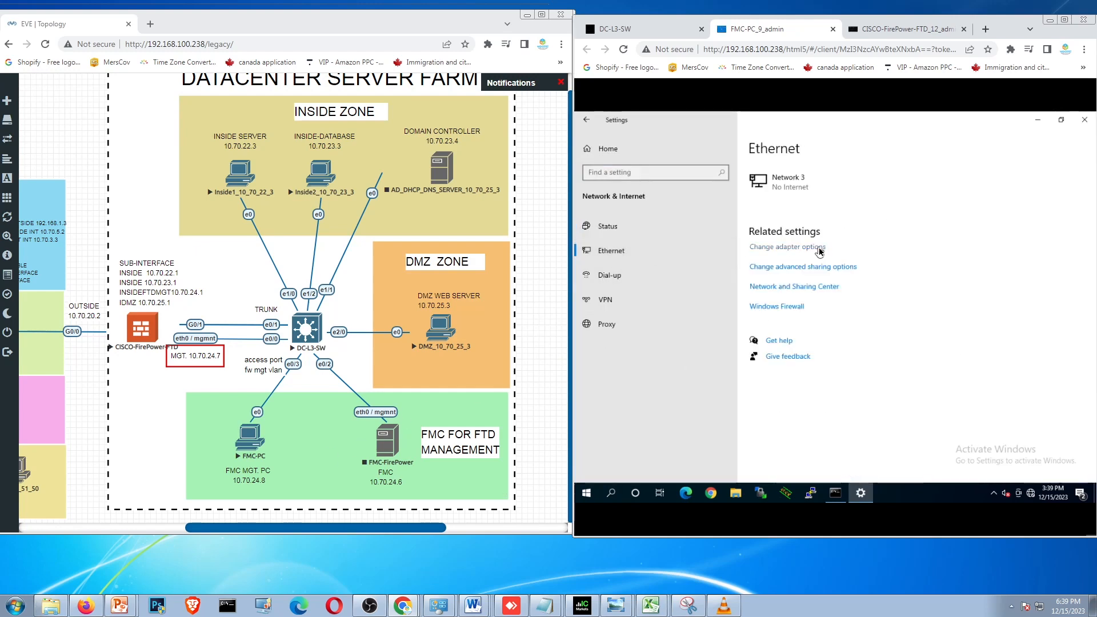
{"action": "left_click", "coordinate": [786, 246]}
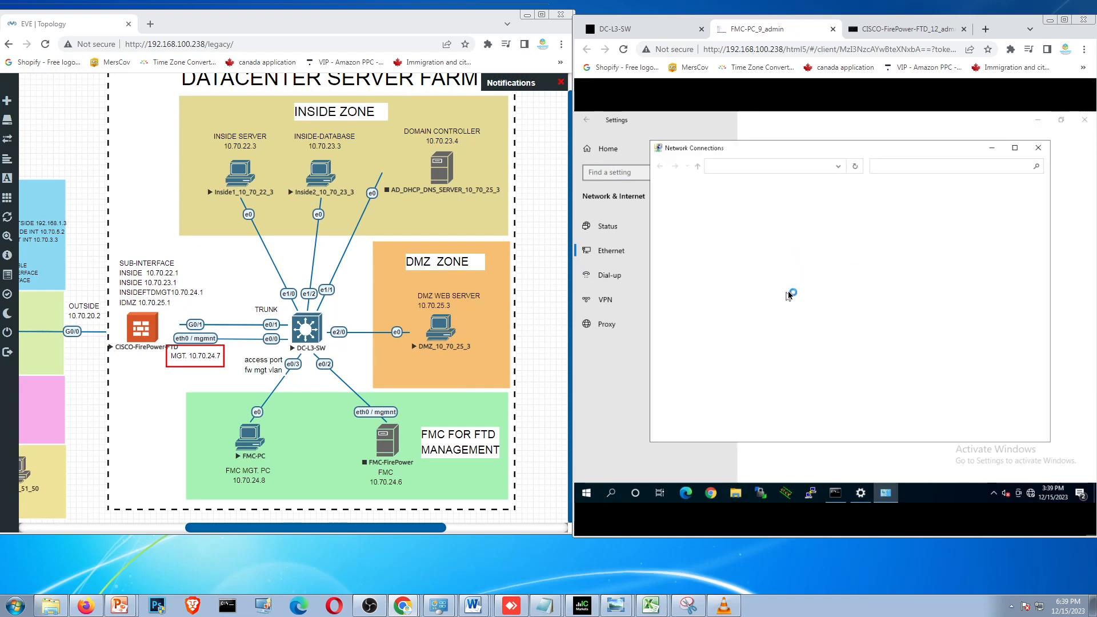
{"action": "double_click", "coordinate": [698, 209]}
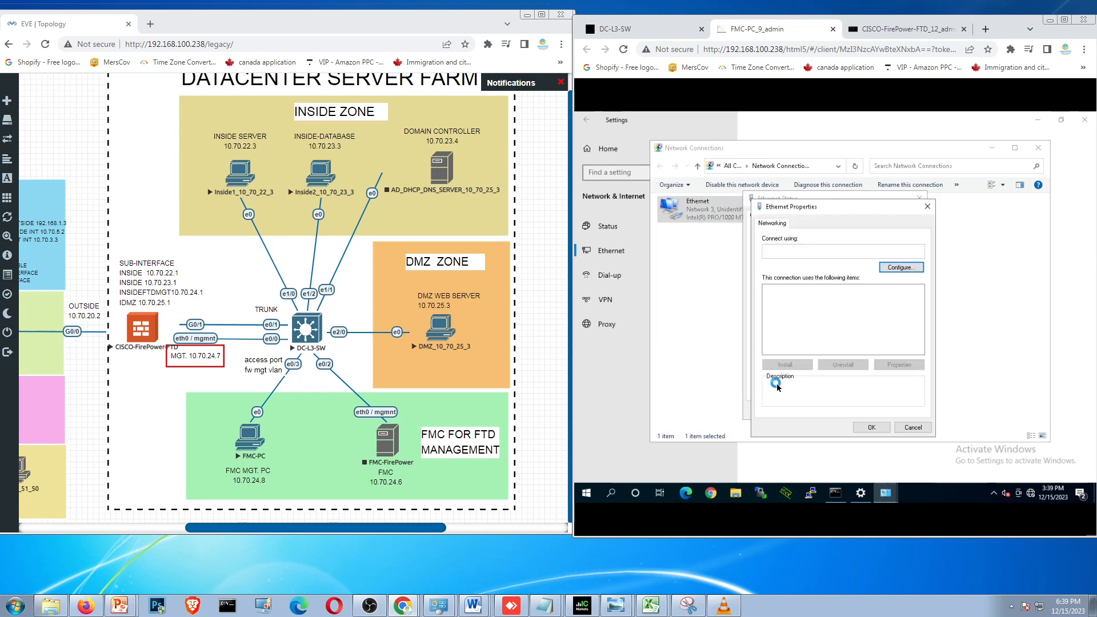
{"action": "left_click", "coordinate": [829, 315]}
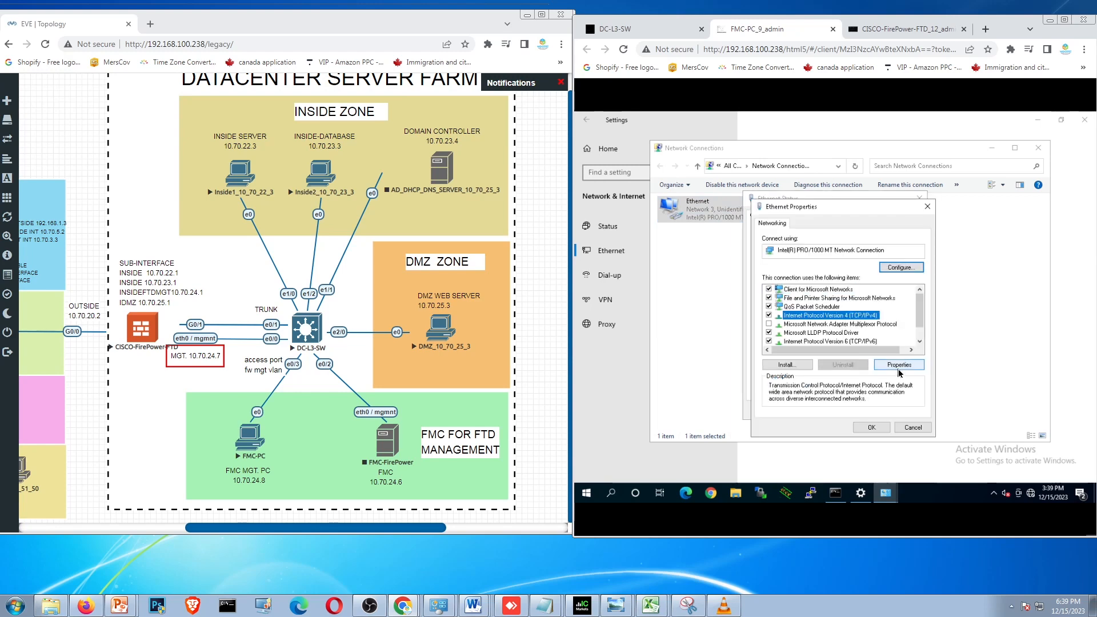
{"action": "left_click", "coordinate": [899, 365]}
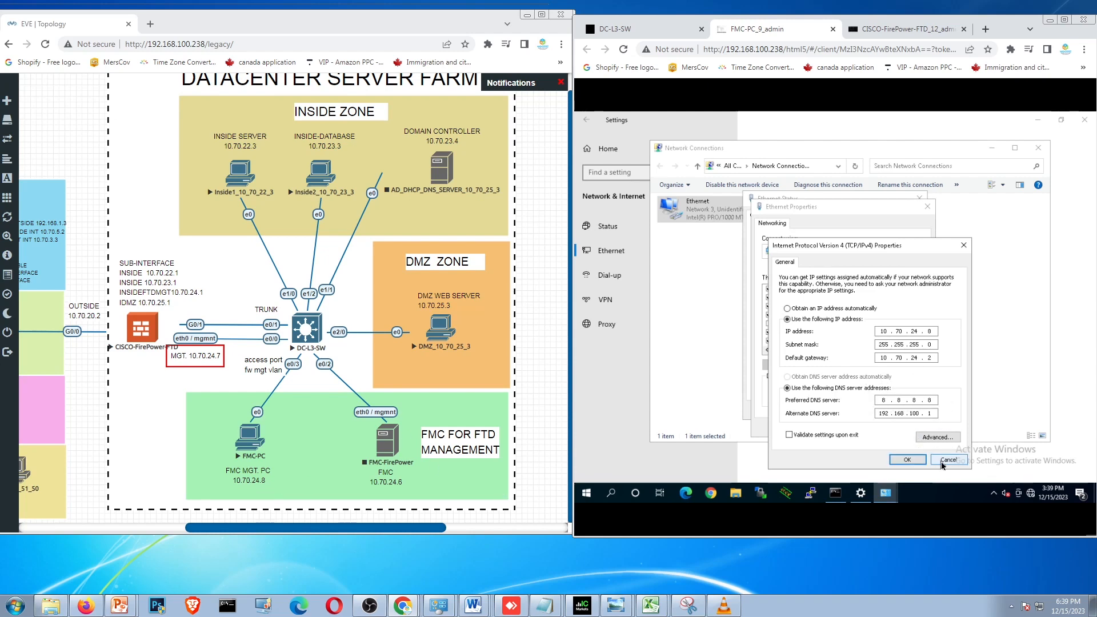
{"action": "left_click", "coordinate": [949, 460]}
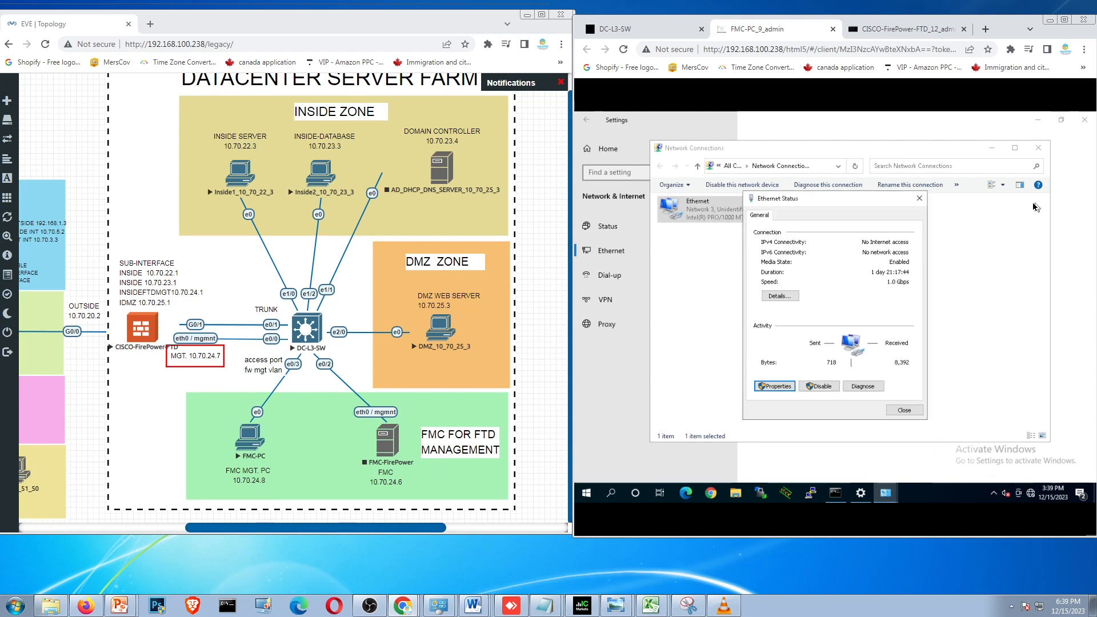
{"action": "left_click", "coordinate": [903, 410]}
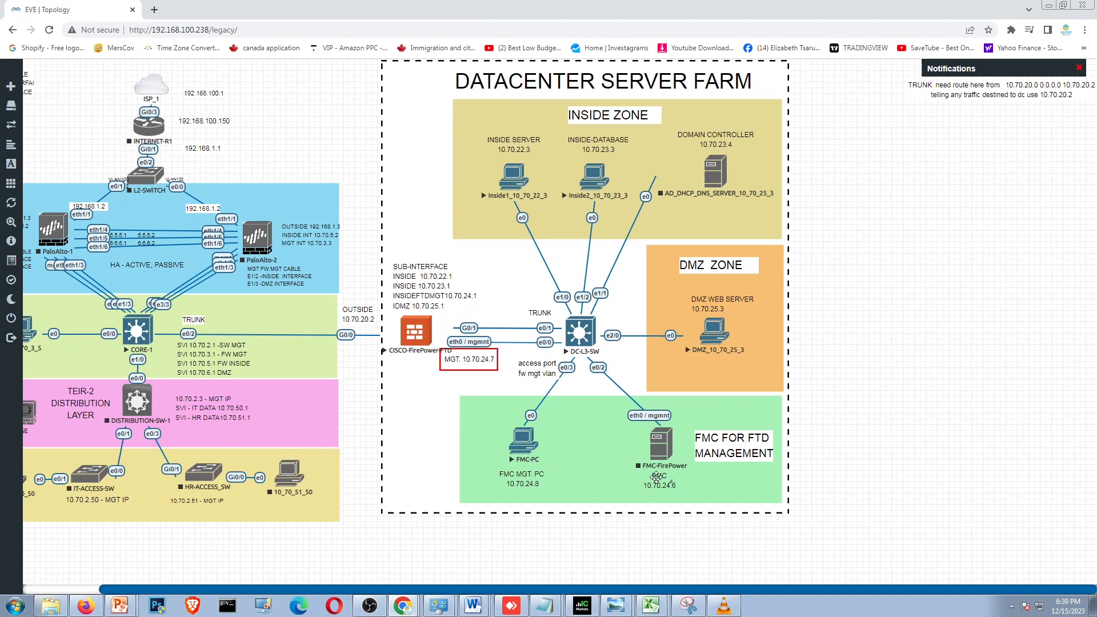
{"action": "mouse_move", "coordinate": [603, 477]}
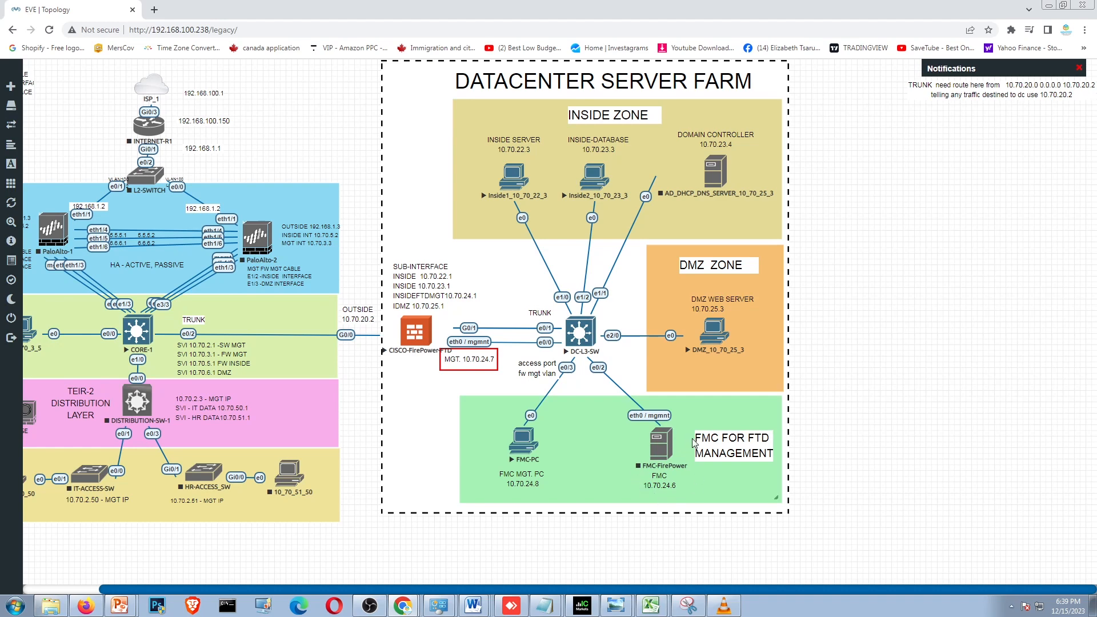
{"action": "mouse_move", "coordinate": [418, 319]}
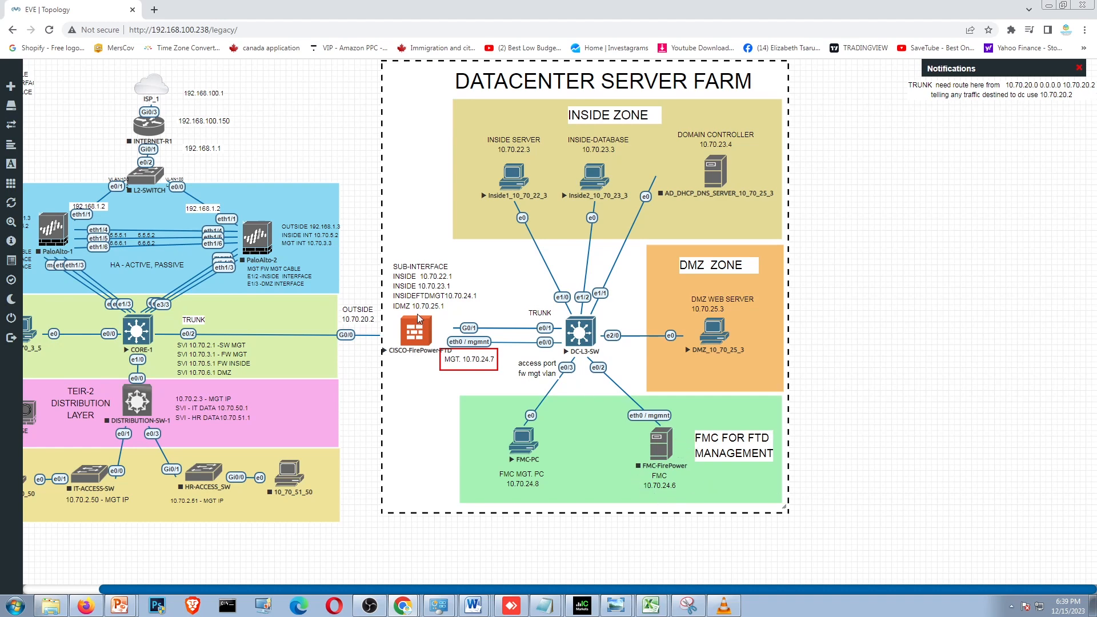
{"action": "mouse_move", "coordinate": [532, 430]}
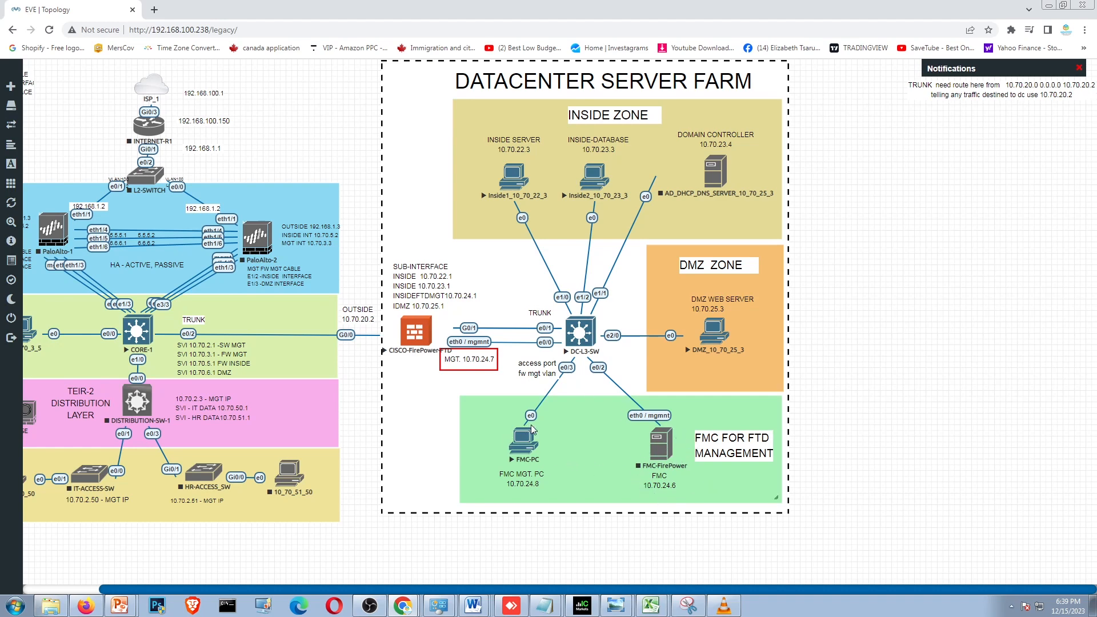
{"action": "mouse_move", "coordinate": [524, 443]}
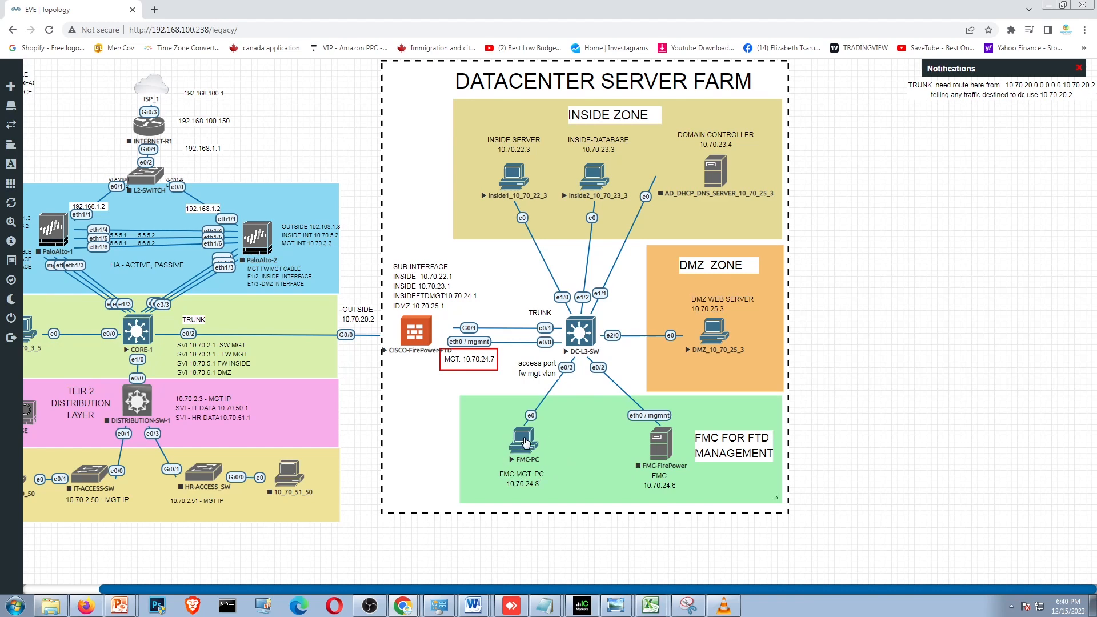
{"action": "mouse_move", "coordinate": [525, 442]}
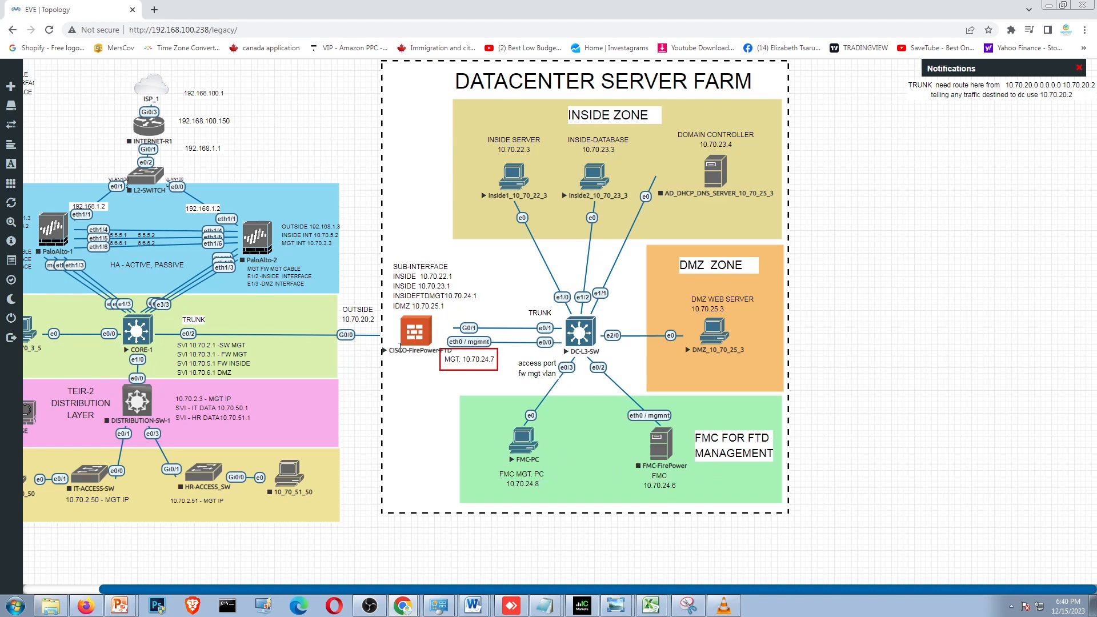